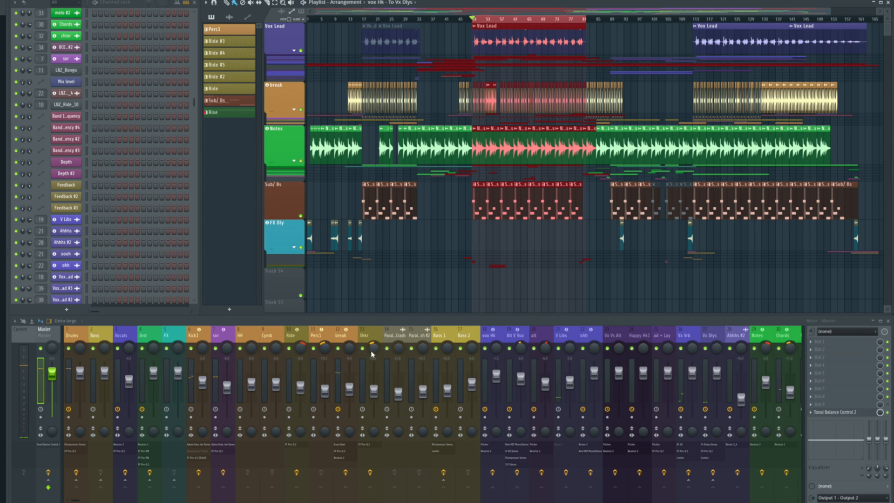
{"action": "mouse_move", "coordinate": [430, 351]}
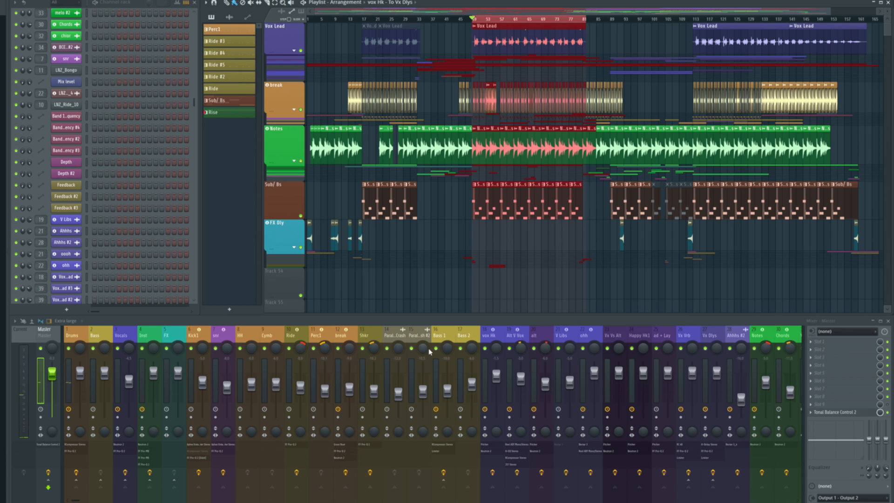
{"action": "mouse_move", "coordinate": [536, 349]}
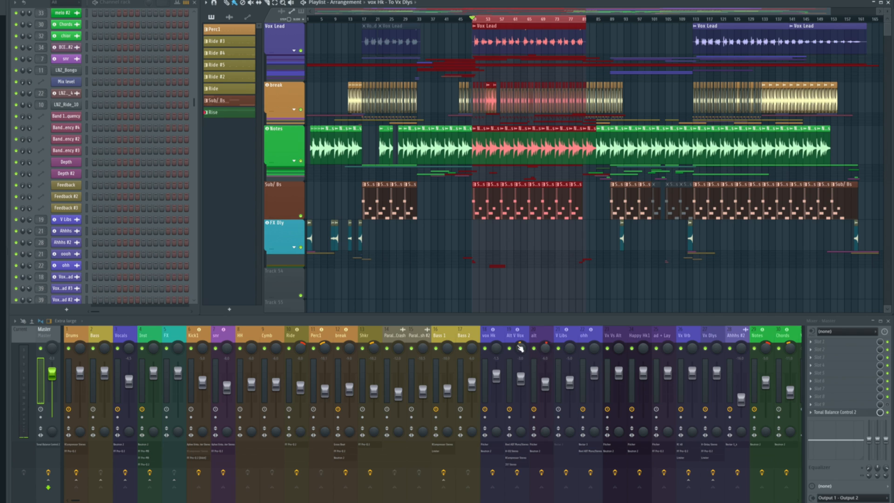
{"action": "mouse_move", "coordinate": [428, 348]}
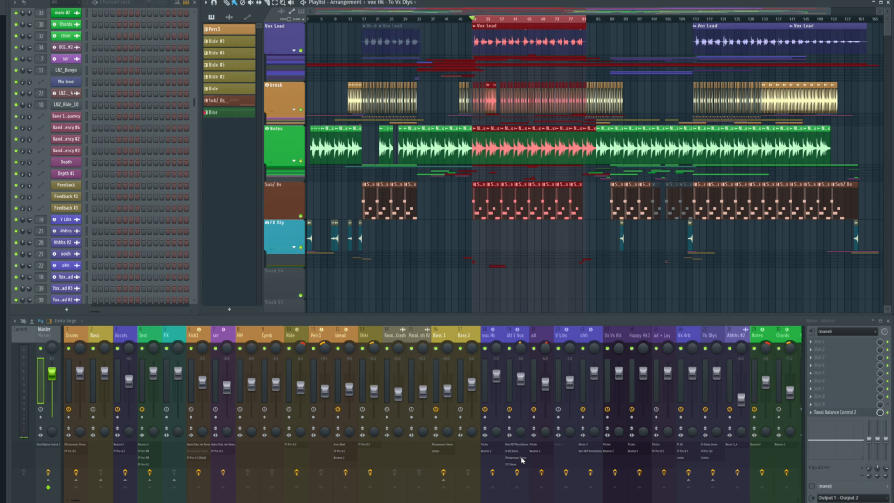
Select the Alt V Vox, Bass 2 and Vx Vs Alt mixer tracks, closing the Bass 1 compressor window.
{"action": "left_click", "coordinate": [521, 335]}
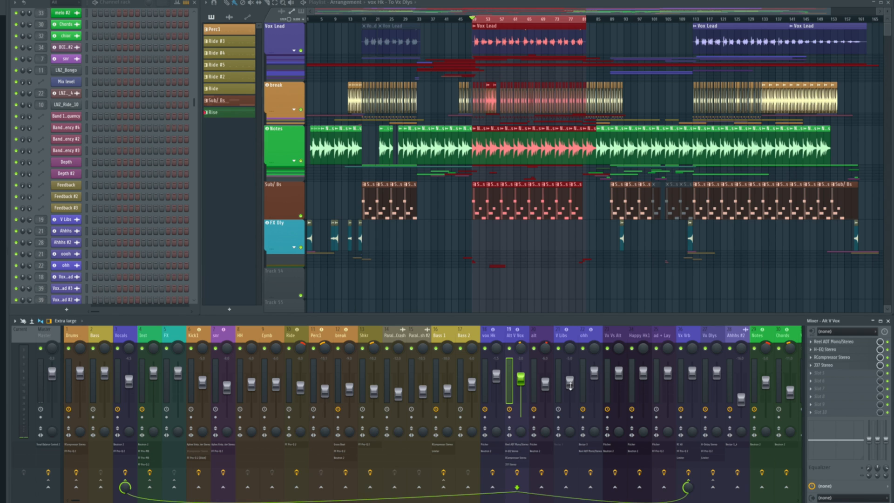
{"action": "mouse_move", "coordinate": [520, 450]}
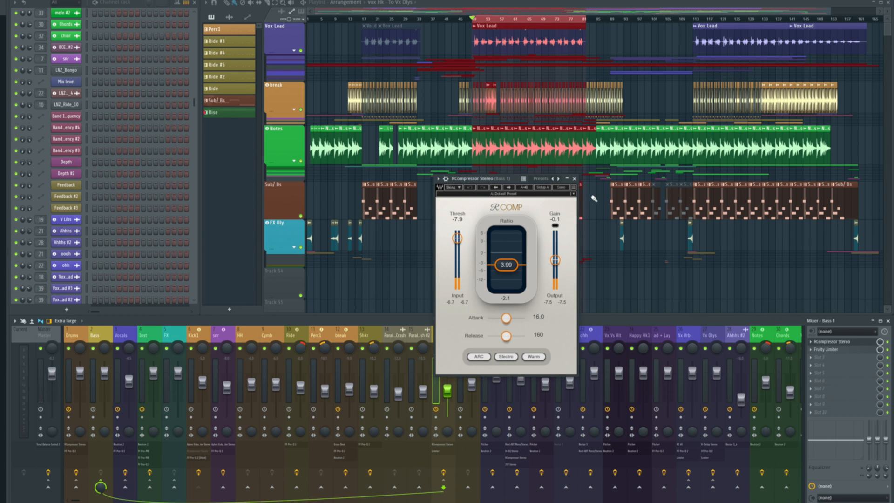
{"action": "left_click", "coordinate": [574, 179]}
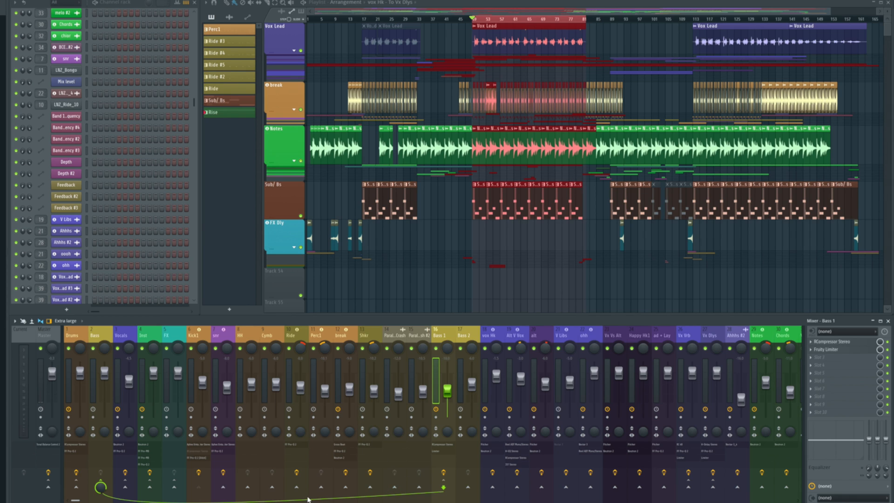
{"action": "mouse_move", "coordinate": [419, 371]}
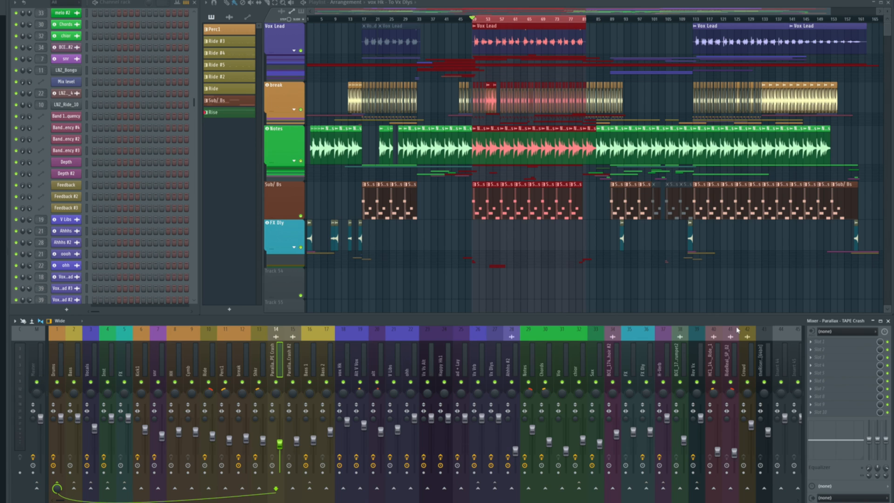
{"action": "mouse_move", "coordinate": [237, 402]}
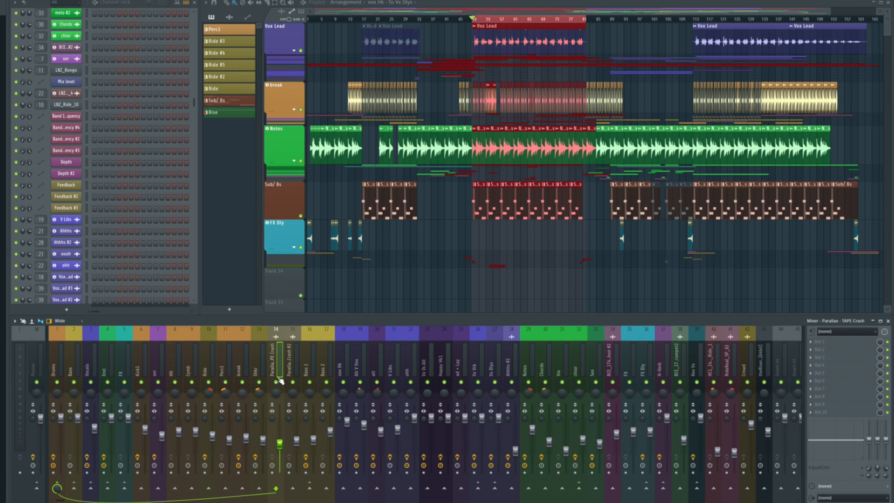
{"action": "mouse_move", "coordinate": [280, 369]}
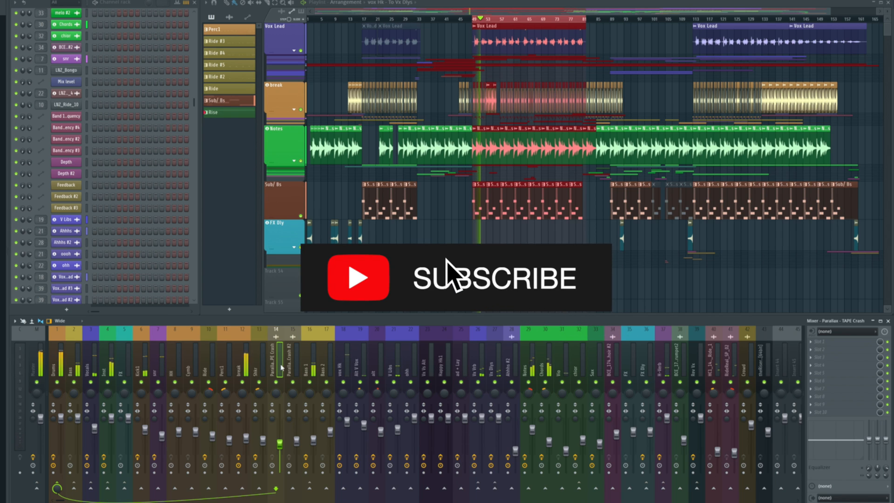
{"action": "left_click", "coordinate": [359, 278]}
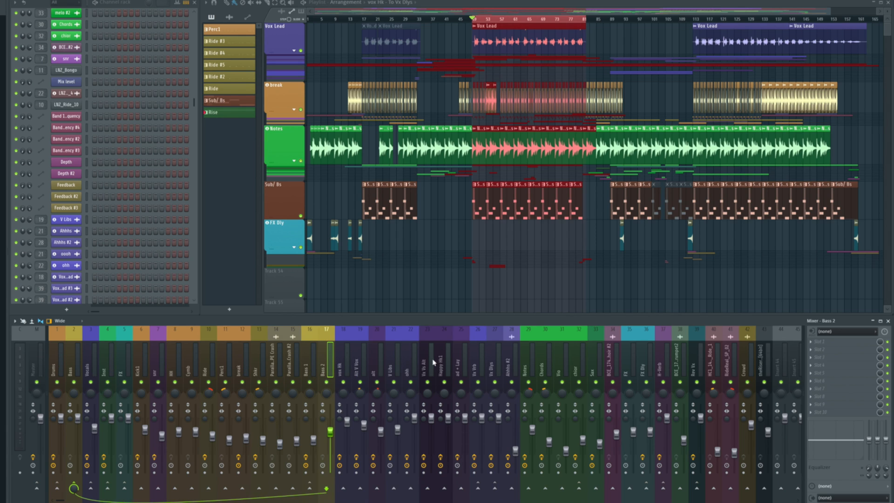
{"action": "left_click", "coordinate": [431, 359]}
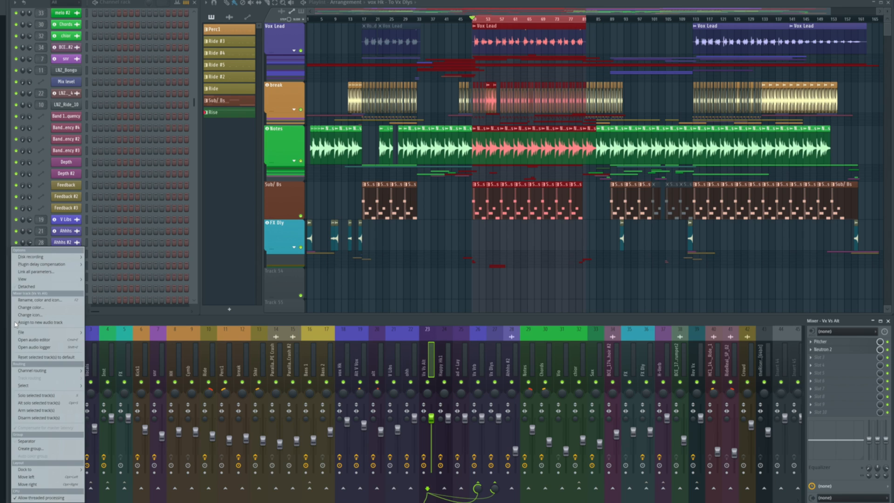
{"action": "mouse_move", "coordinate": [45, 272]}
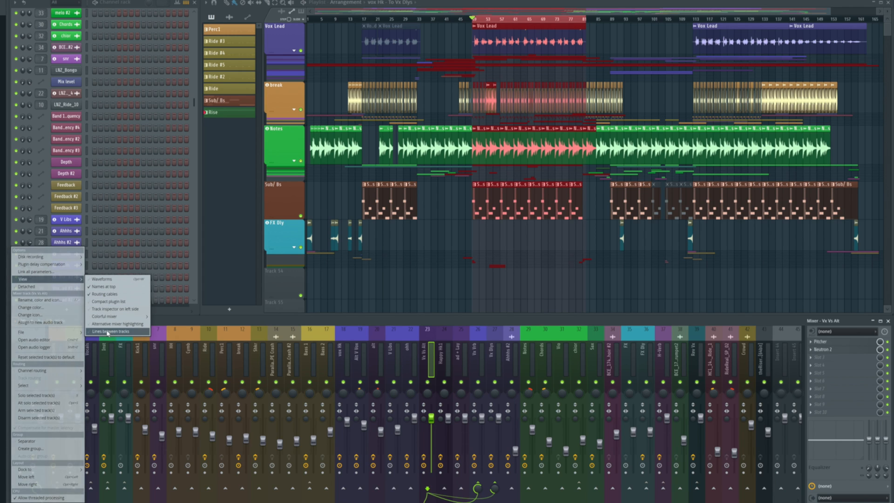
Enable Lines between tracks in the mixer's View options.
{"action": "left_click", "coordinate": [117, 331]}
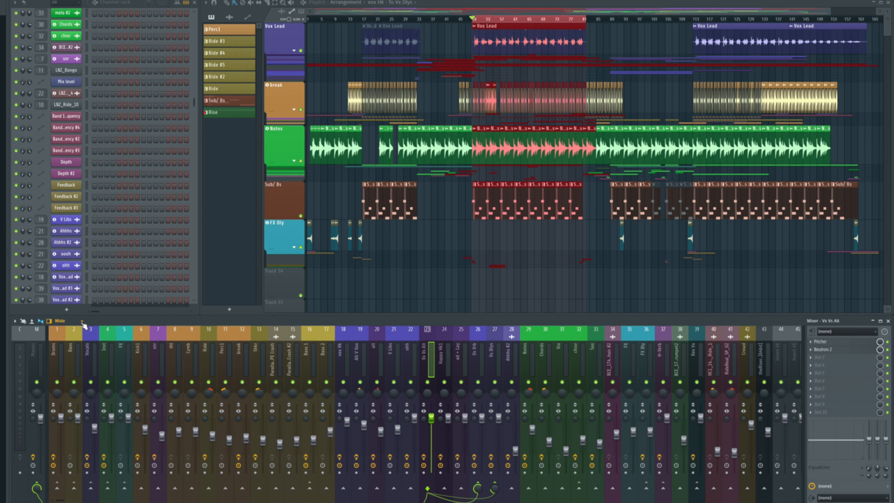
Switch the mixer size to Extra large and close the Aphex Vintage Exciter and Bass 1 compressor windows.
{"action": "left_click", "coordinate": [59, 320]}
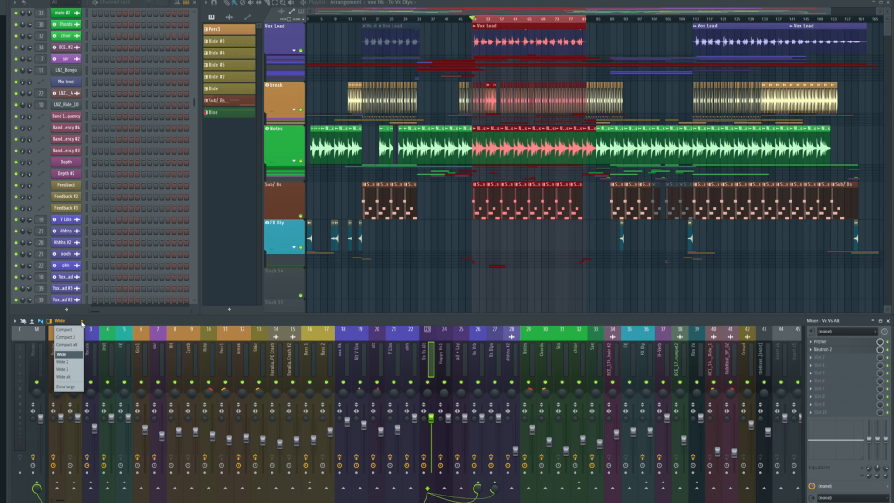
{"action": "left_click", "coordinate": [67, 387]}
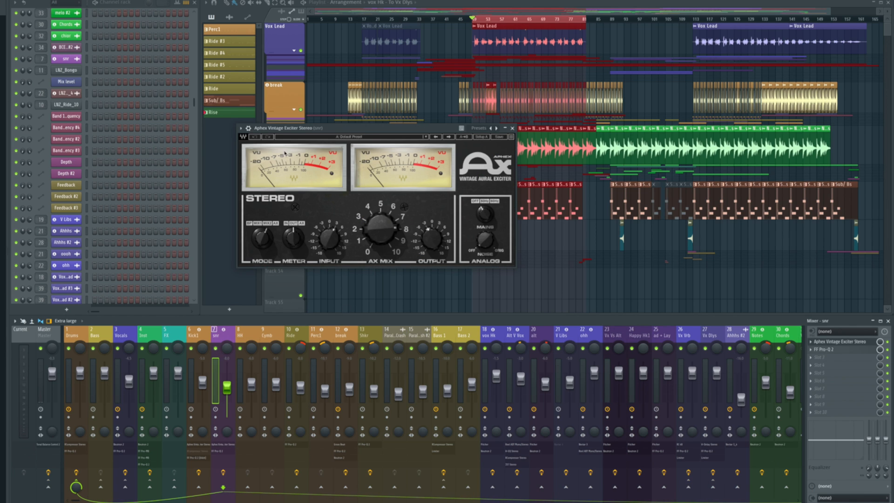
{"action": "left_click", "coordinate": [508, 128]}
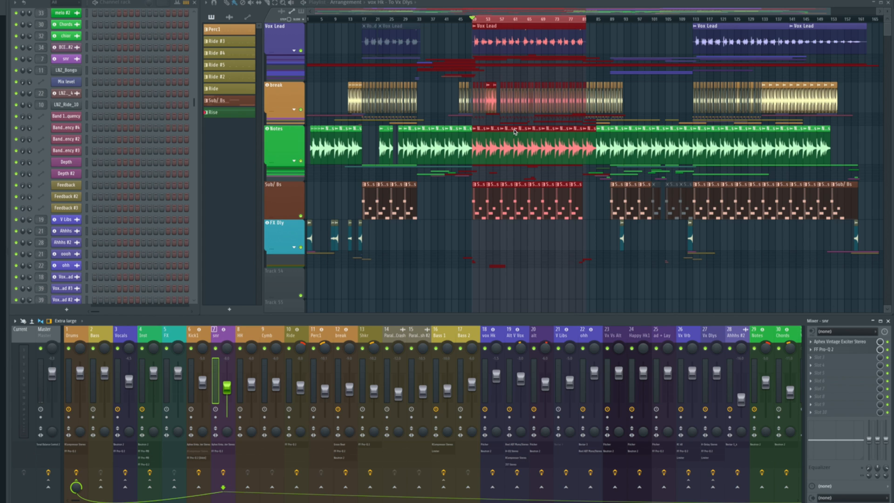
{"action": "mouse_move", "coordinate": [455, 334]}
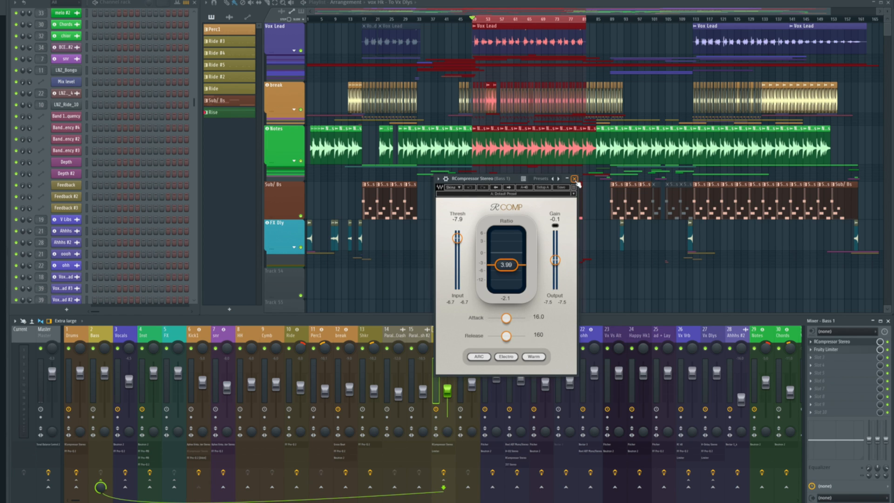
{"action": "left_click", "coordinate": [575, 178]}
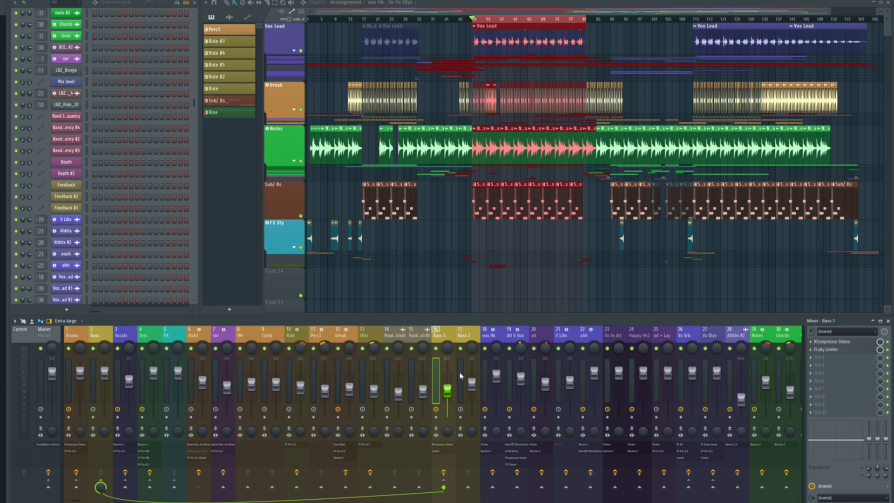
{"action": "mouse_move", "coordinate": [462, 390]}
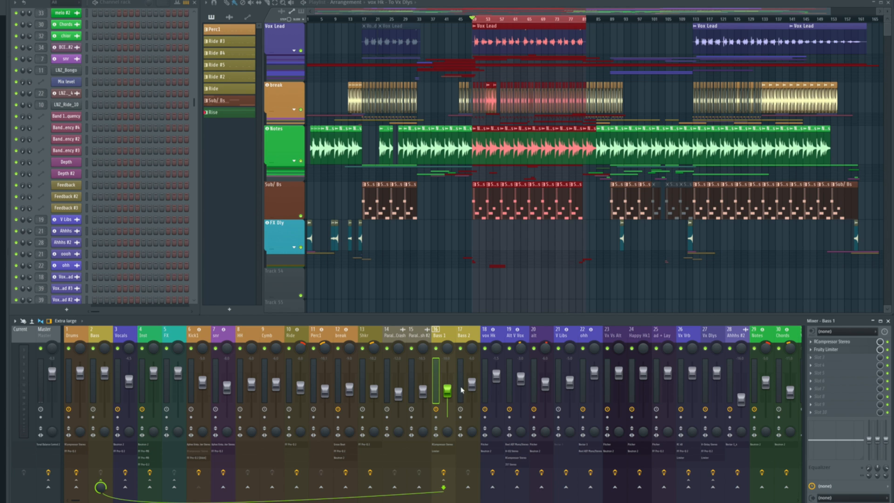